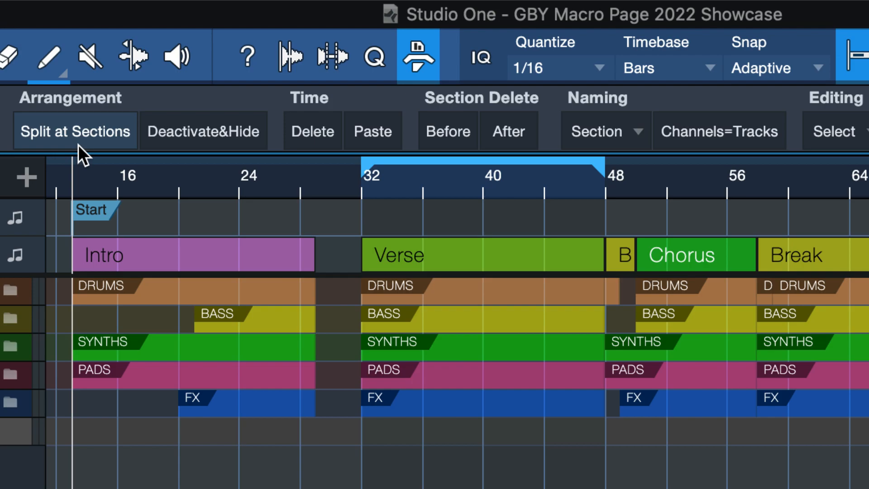
mouse_move(501, 248)
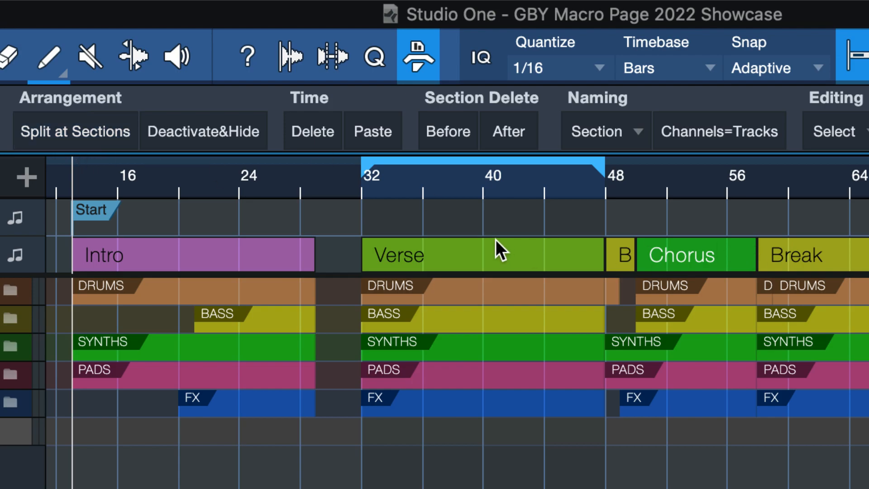
mouse_move(680, 263)
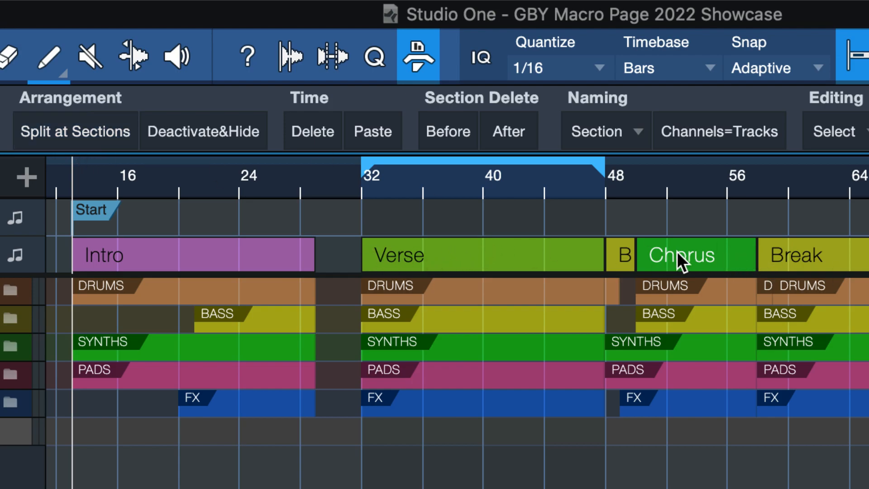
mouse_move(602, 136)
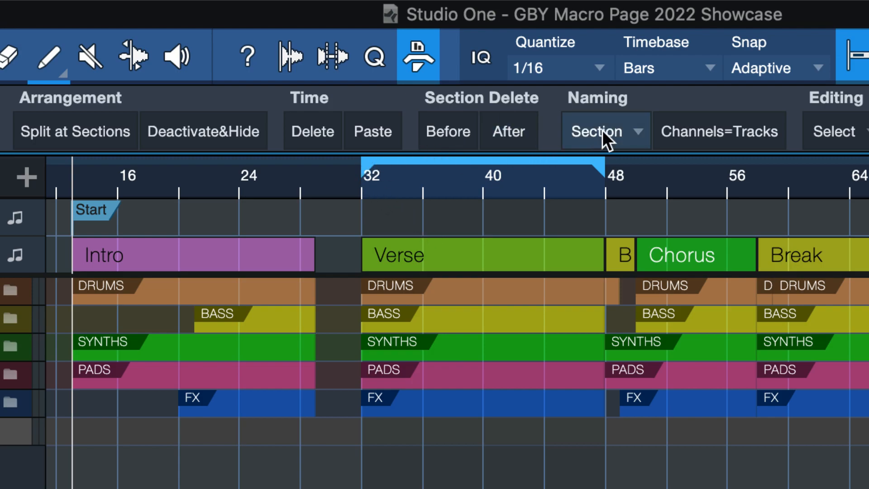
Rename the bar-32 Verse section to PreVerse from the macro page's preset section names
left_click(606, 131)
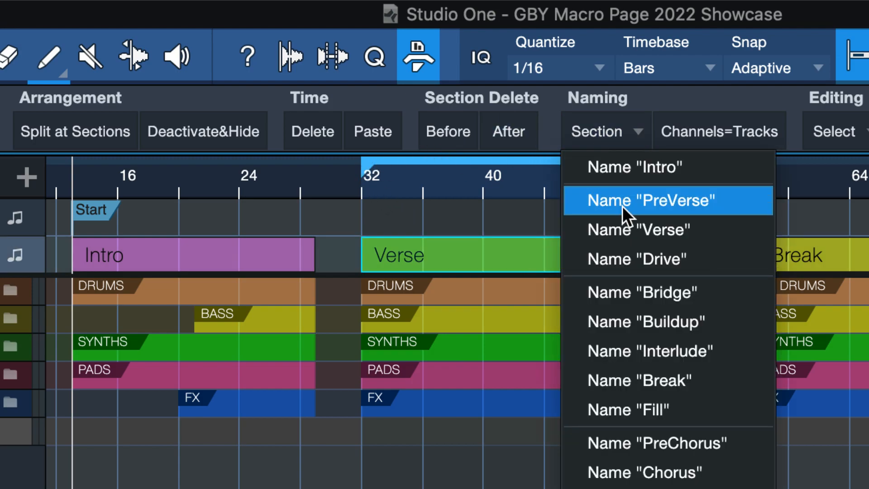
left_click(666, 200)
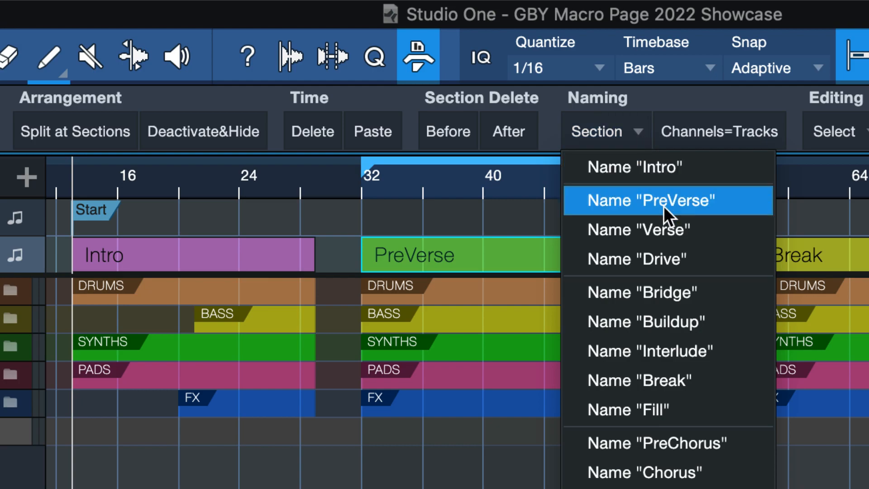
left_click(641, 292)
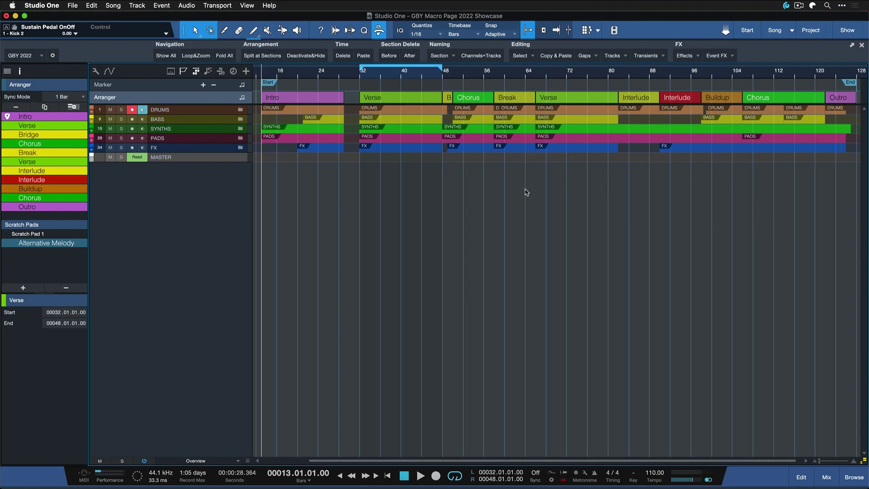
mouse_move(561, 87)
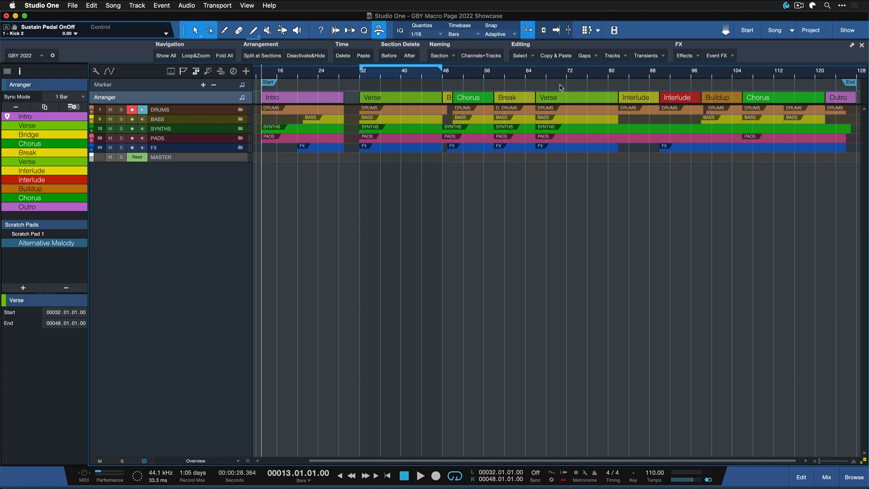
mouse_move(441, 120)
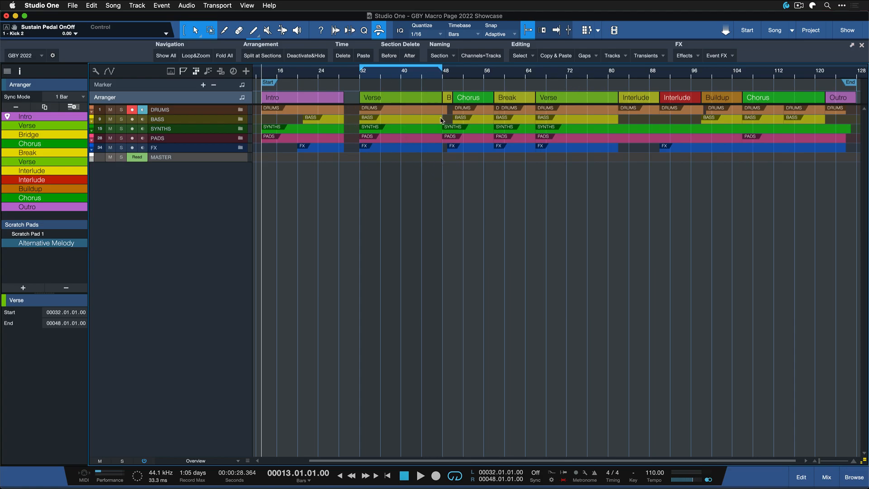